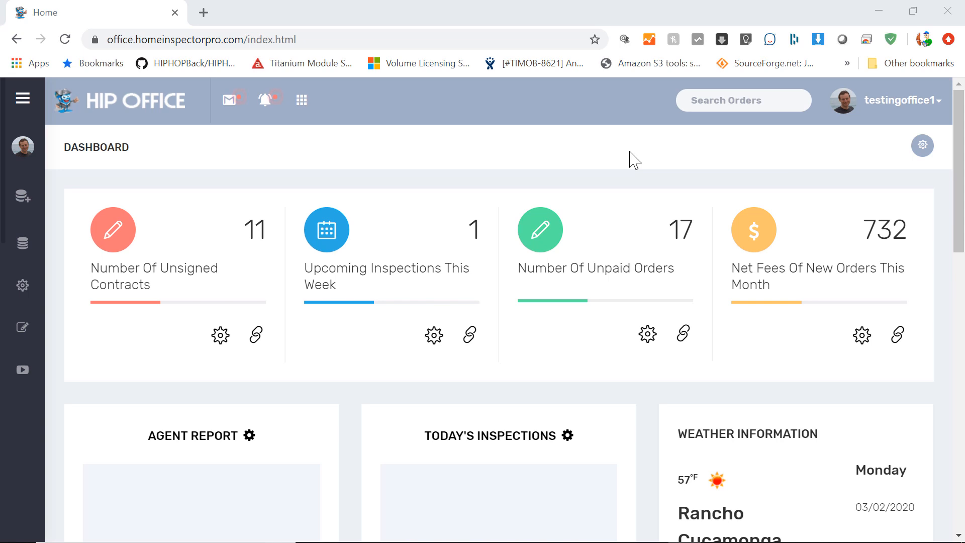
pyautogui.moveTo(122, 148)
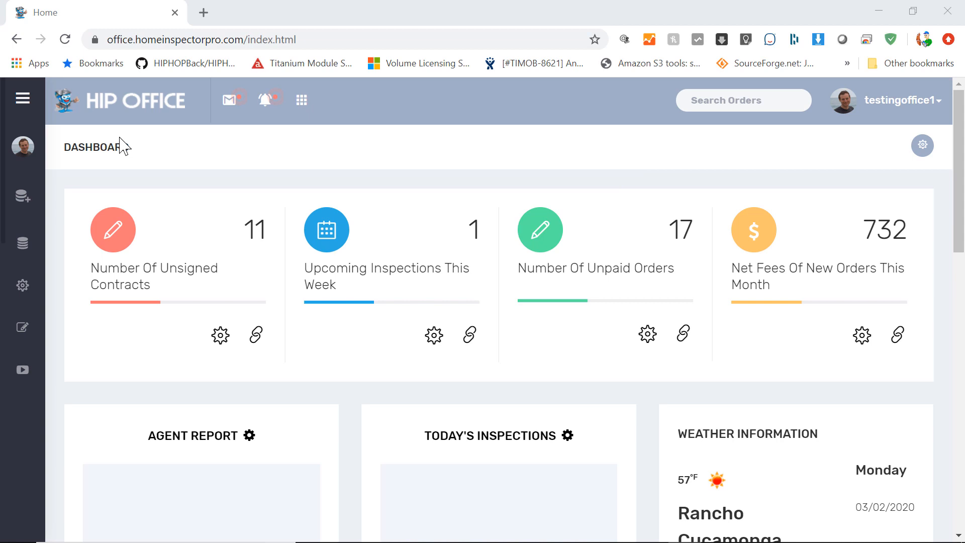
# Expand the side navigation menu to reveal the account settings entries.
pyautogui.click(22, 98)
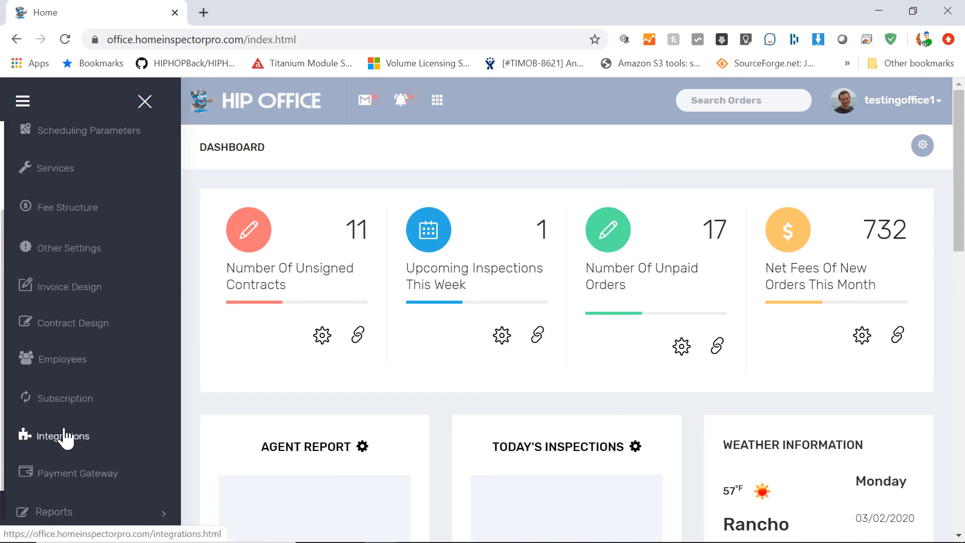
# Disconnect Secure 24 CRM on the Integrations page and confirm, leaving Home Binder connected.
pyautogui.click(64, 435)
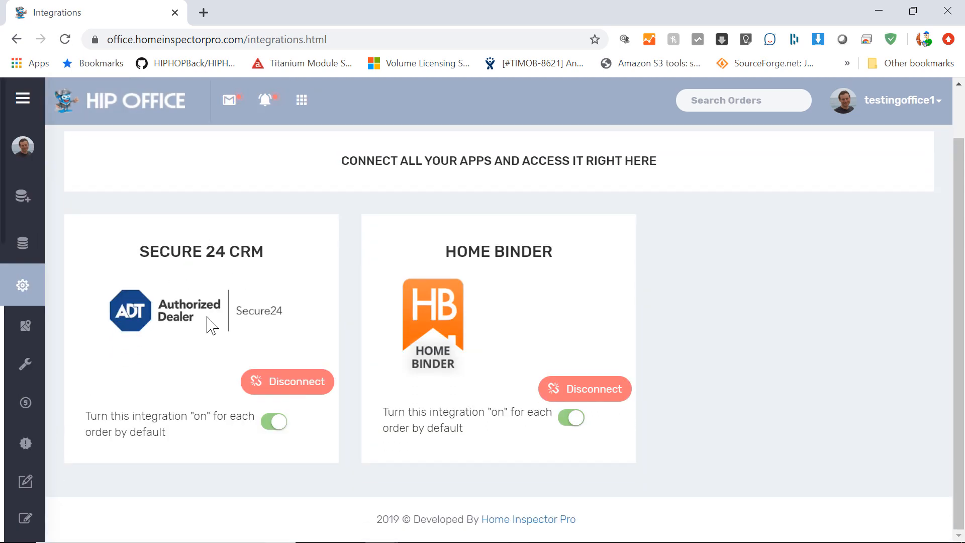
pyautogui.moveTo(200, 381)
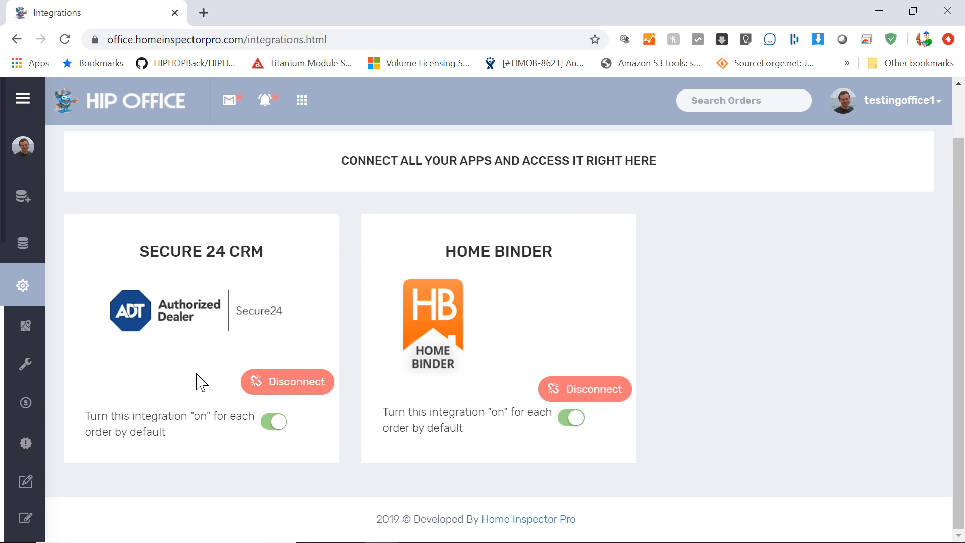
pyautogui.click(583, 388)
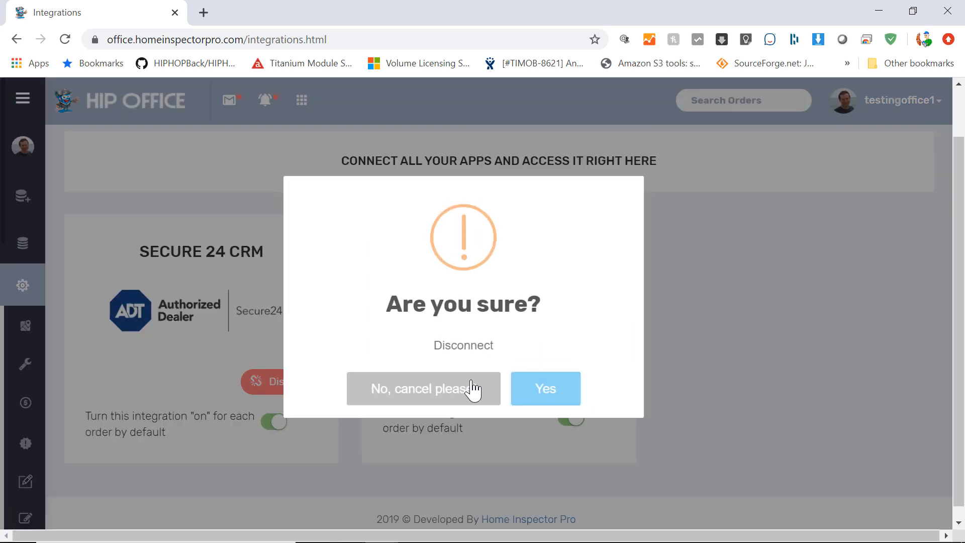
pyautogui.click(423, 388)
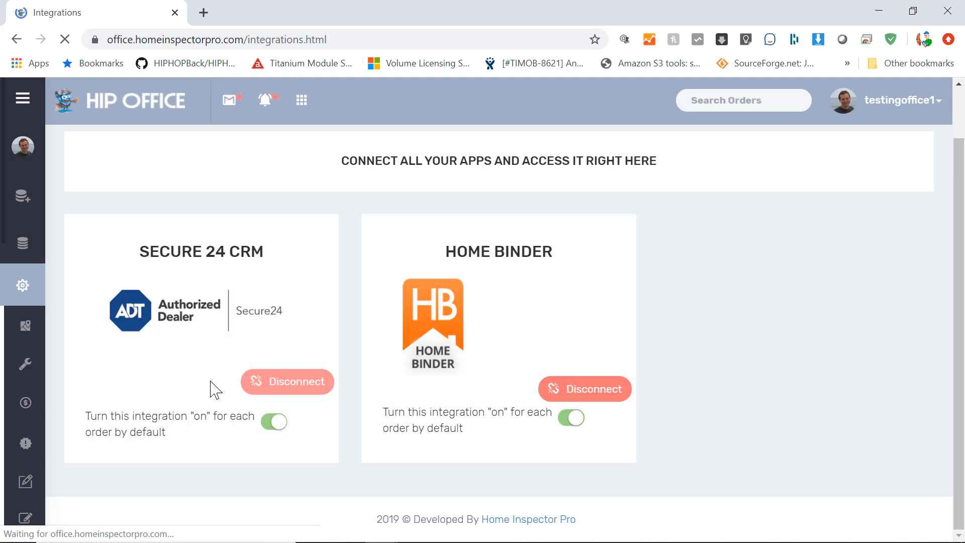
pyautogui.click(286, 381)
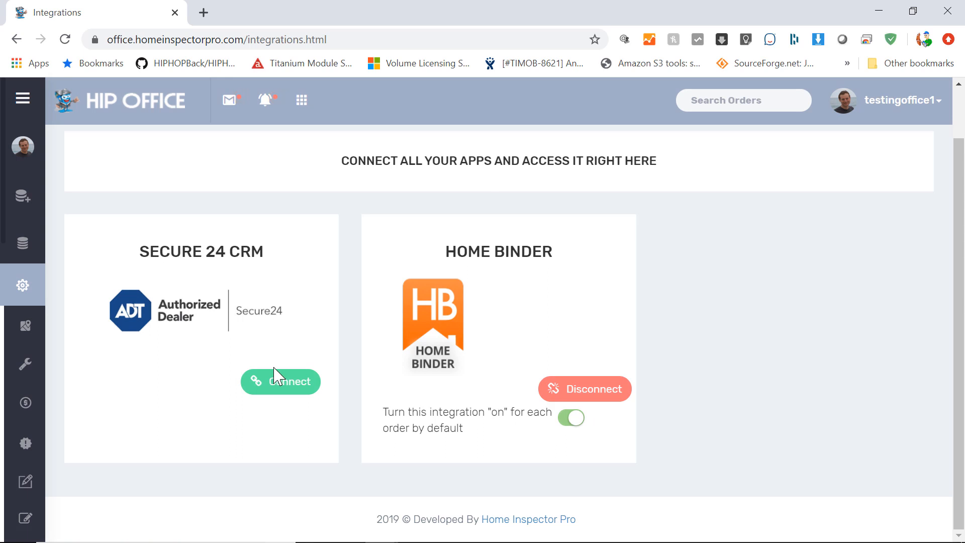
pyautogui.moveTo(218, 382)
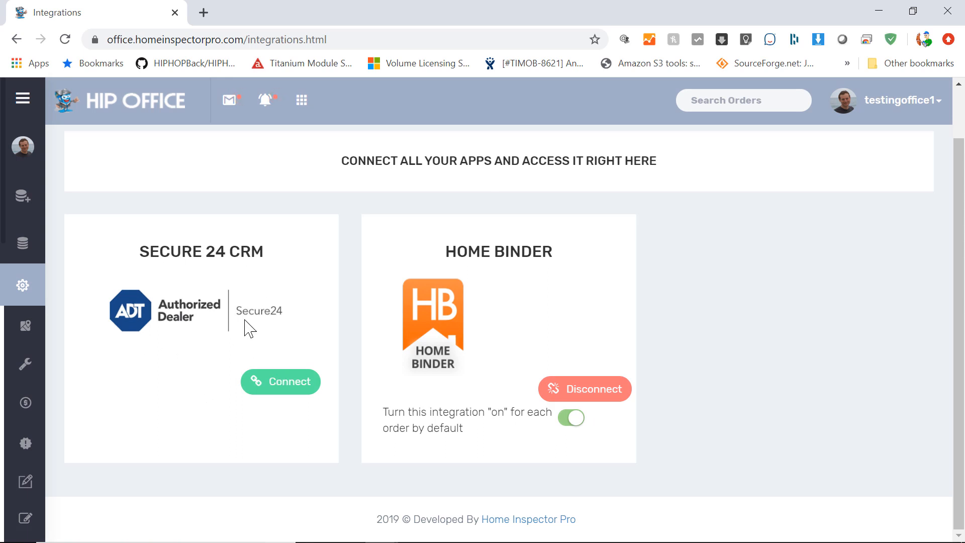
# Start connecting Secure 24 CRM and tick the agreement to add the contract verbiage.
pyautogui.click(281, 381)
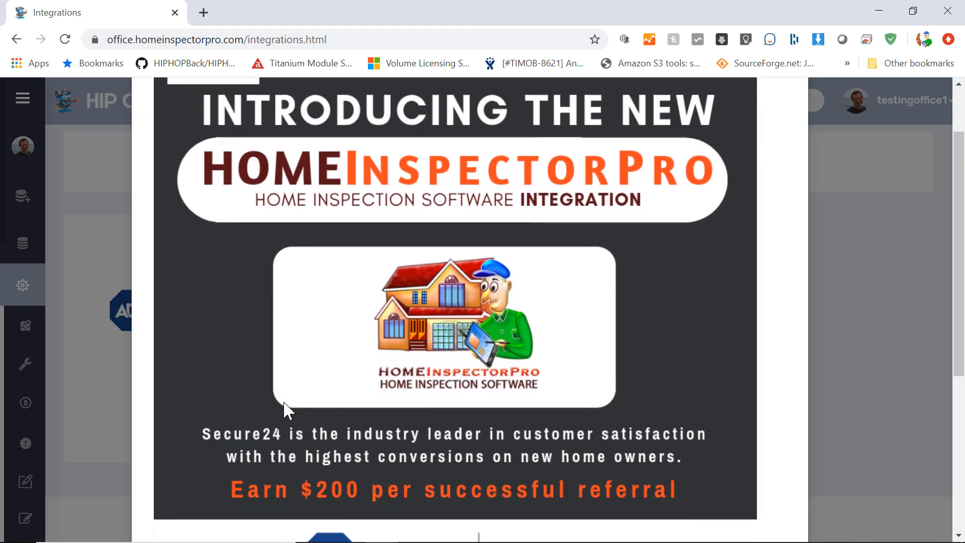
pyautogui.scroll(-3)
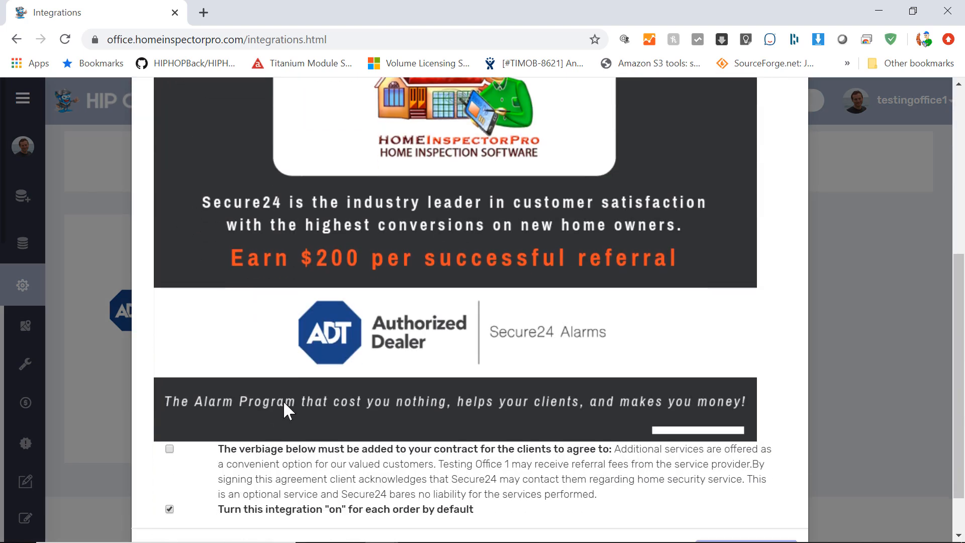
pyautogui.scroll(-3)
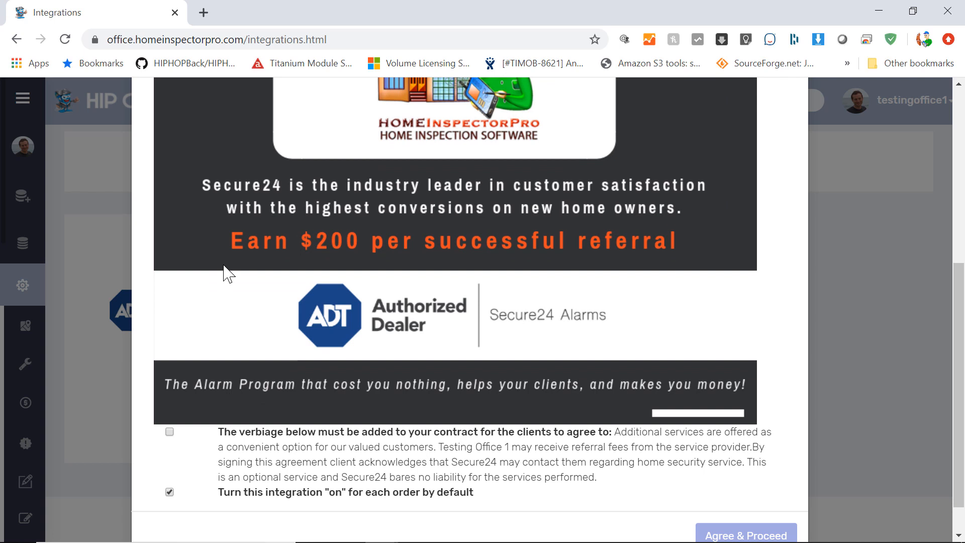
pyautogui.moveTo(358, 261)
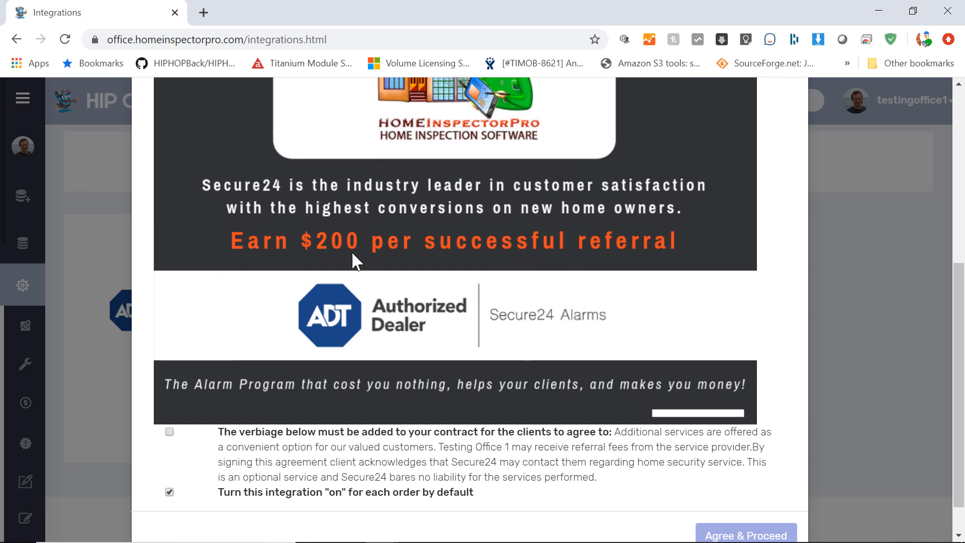
pyautogui.moveTo(249, 379)
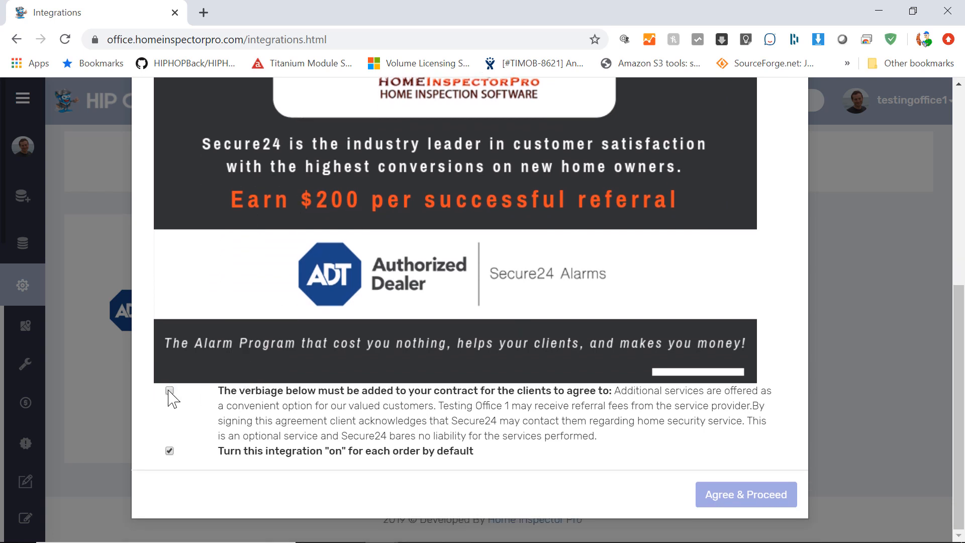
pyautogui.click(169, 390)
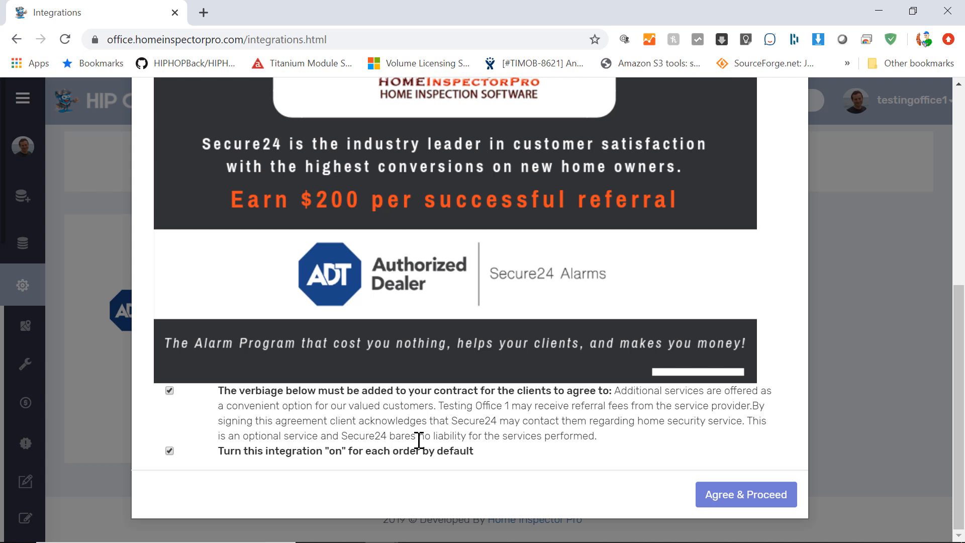
pyautogui.moveTo(187, 455)
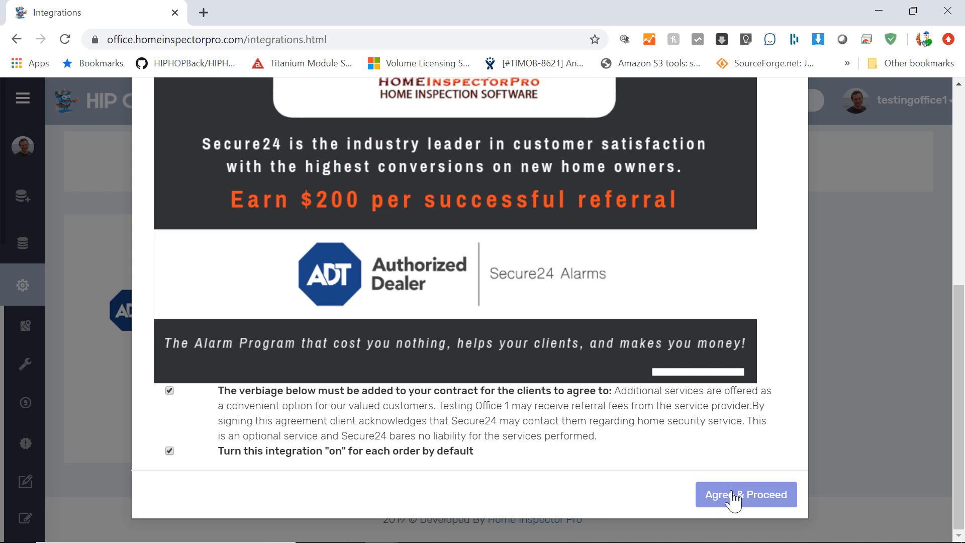
# Agree & Proceed so Secure 24 CRM shows Disconnect with its default-on option enabled.
pyautogui.click(745, 495)
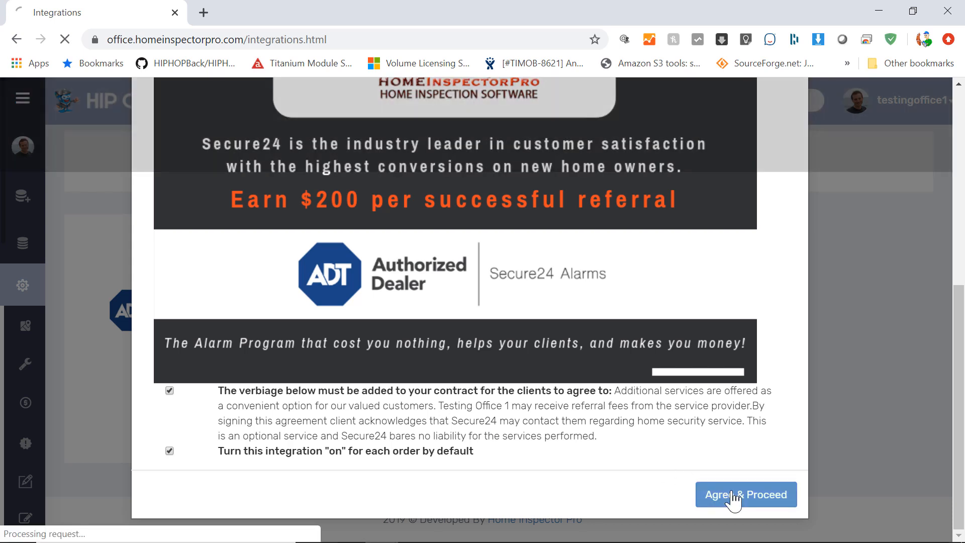
pyautogui.click(744, 495)
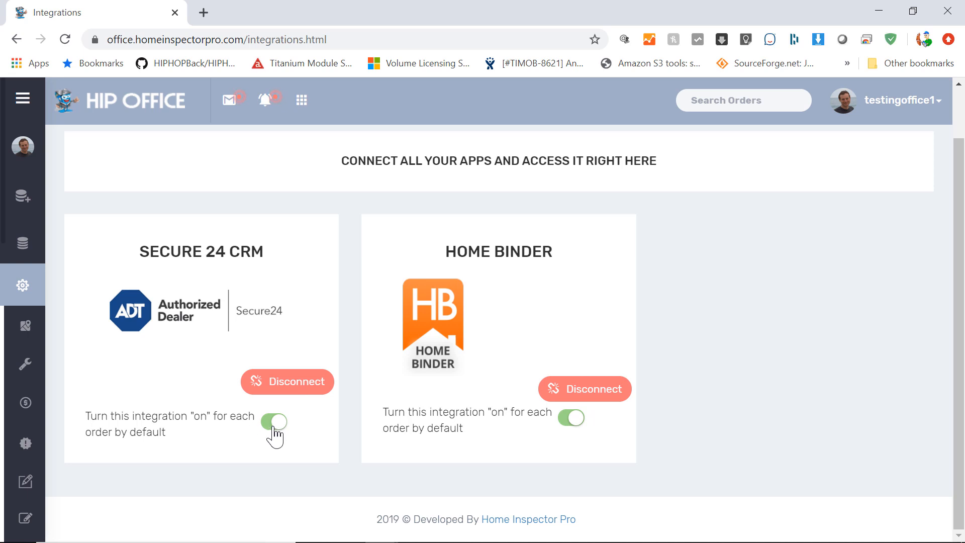
pyautogui.moveTo(24, 98)
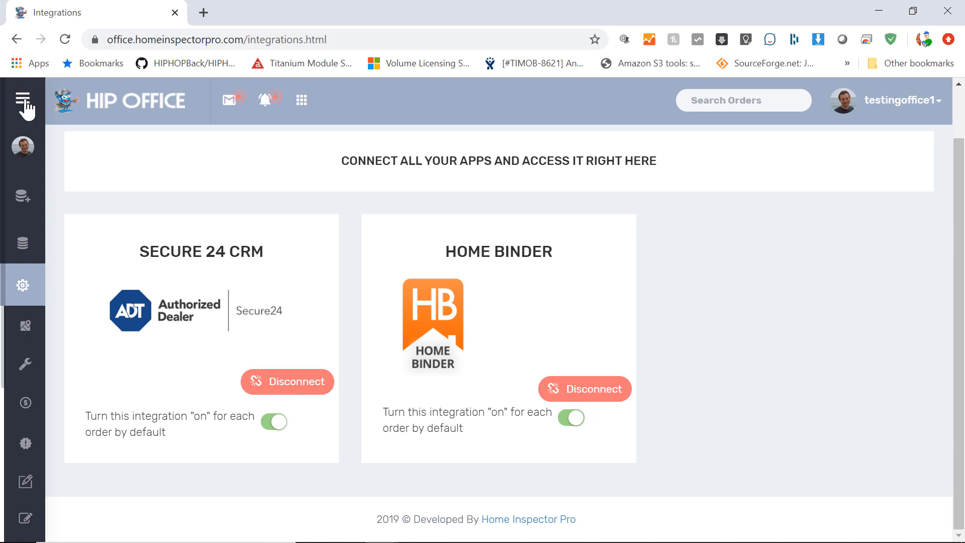
# Start a new order via the New Order Wizard and go to its Settings step.
pyautogui.click(23, 101)
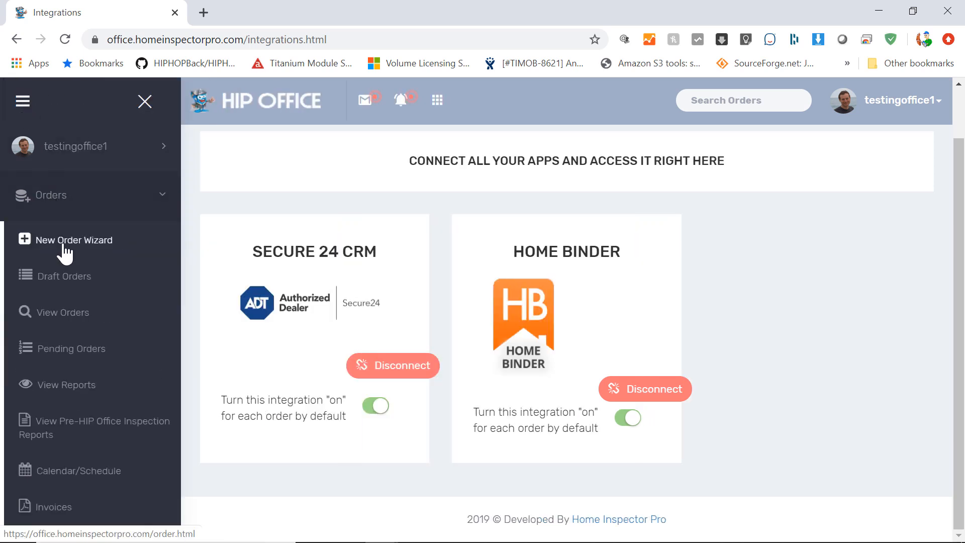
pyautogui.click(75, 240)
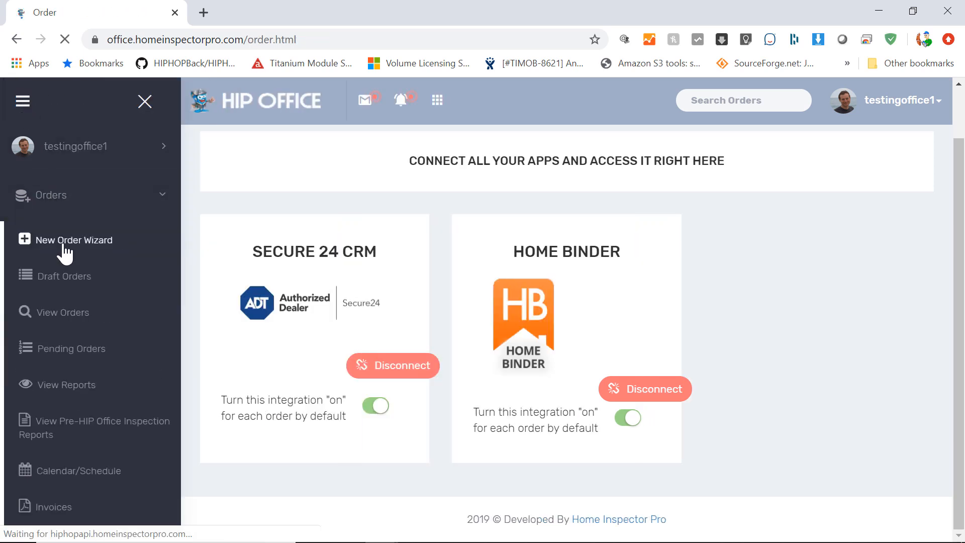
pyautogui.click(77, 239)
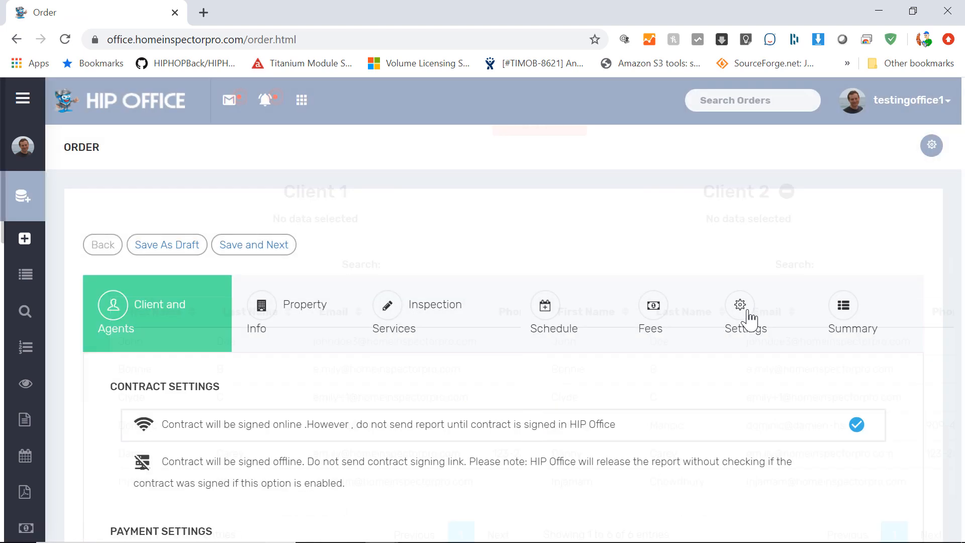
# Switch off this order's Secure 24 CRM lead export, keeping Home Binder export on.
pyautogui.scroll(-3)
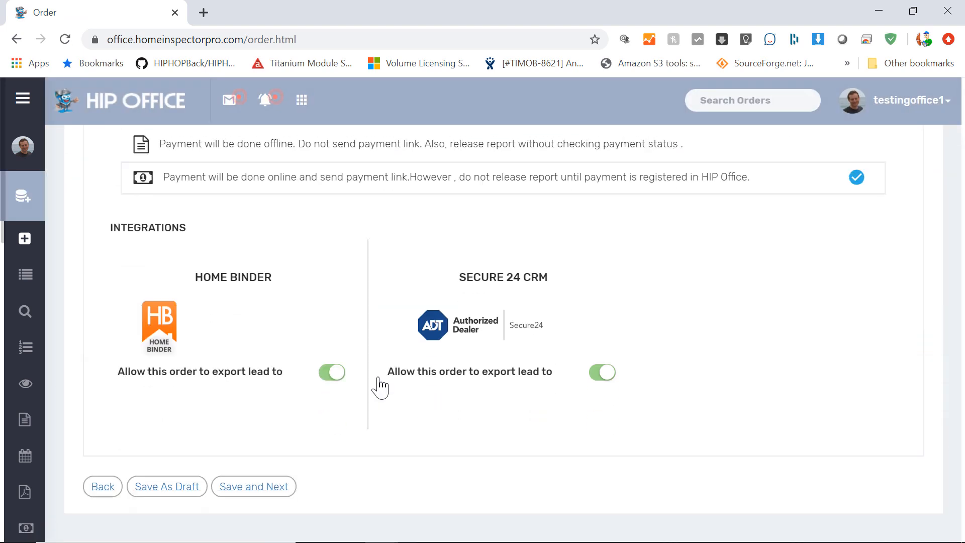
pyautogui.scroll(-3)
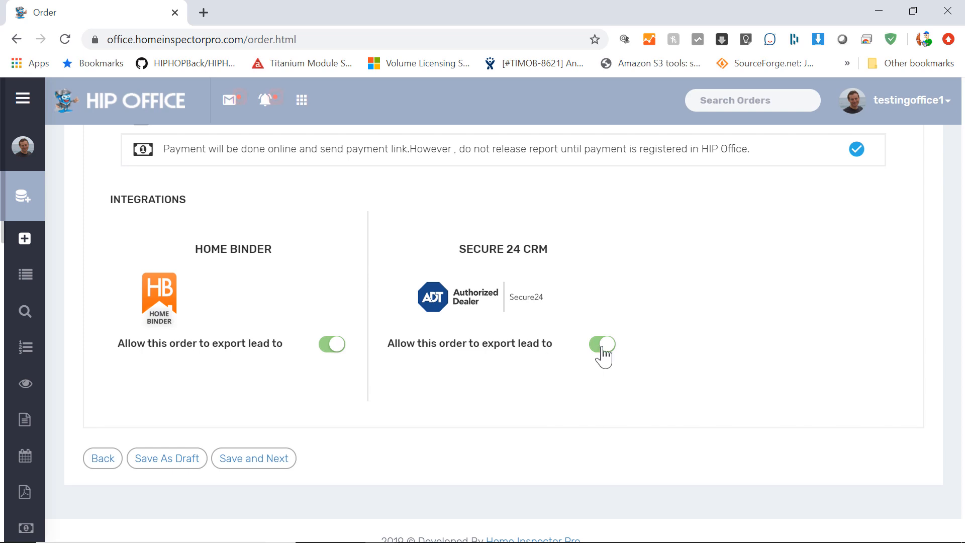
pyautogui.click(602, 344)
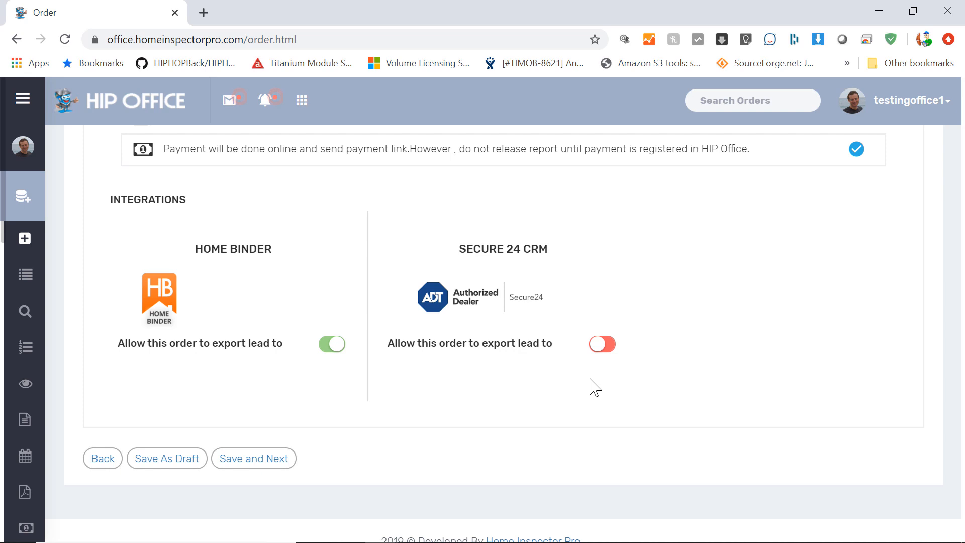